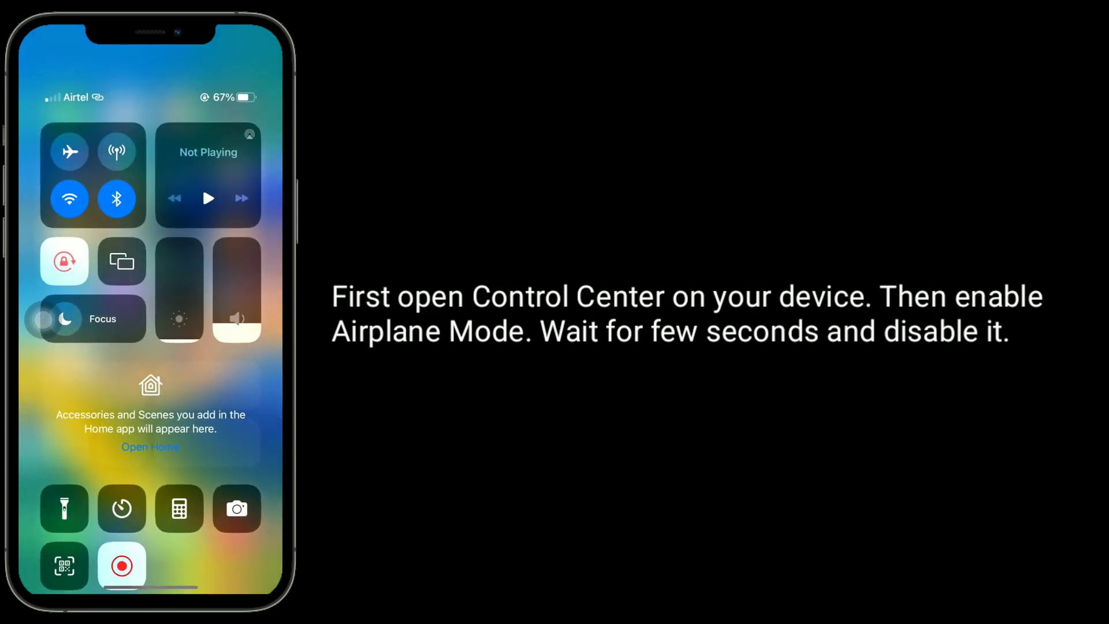
Step: Turn Airplane Mode on in Control Center, then turn it back off
left_click(68, 151)
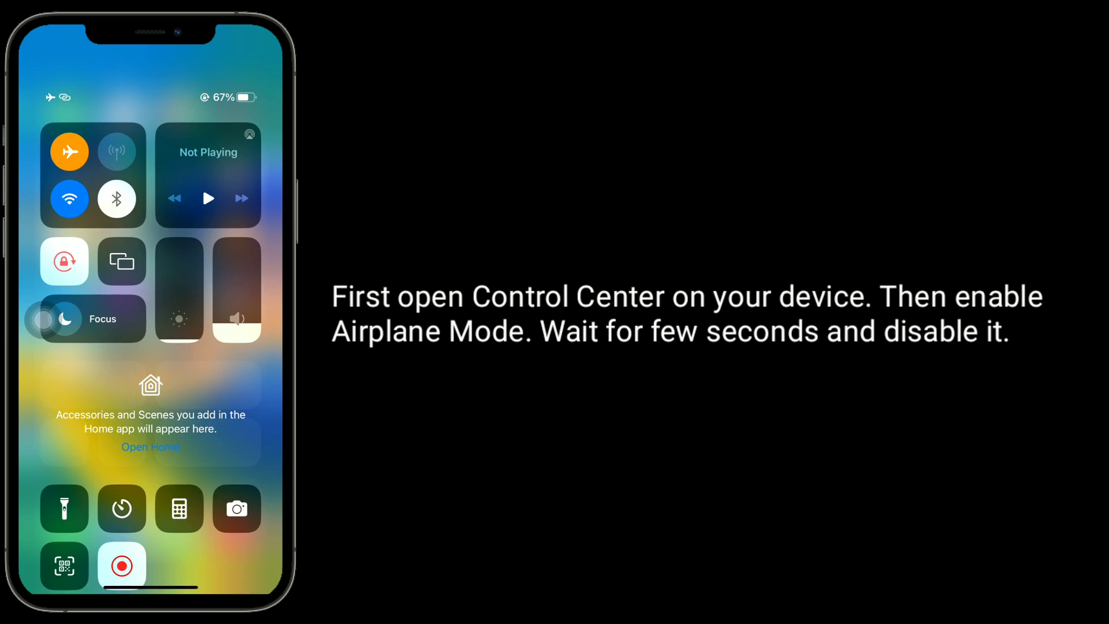
left_click(69, 151)
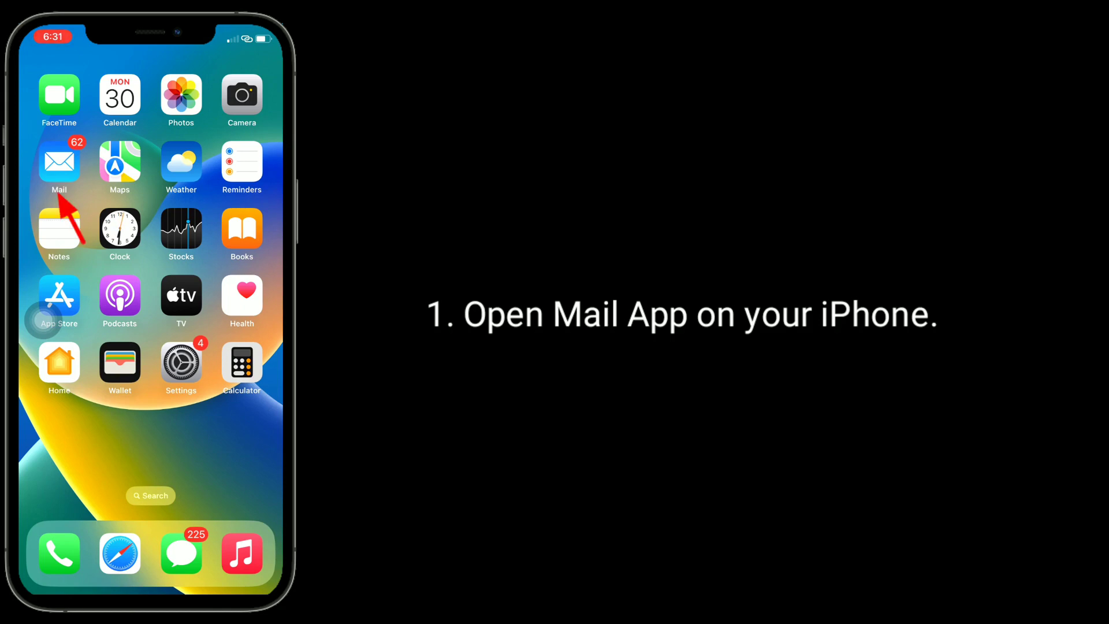
Step: Delete the Apple 'Last chance to get gifts in time for the holidays' email from Mail
left_click(59, 163)
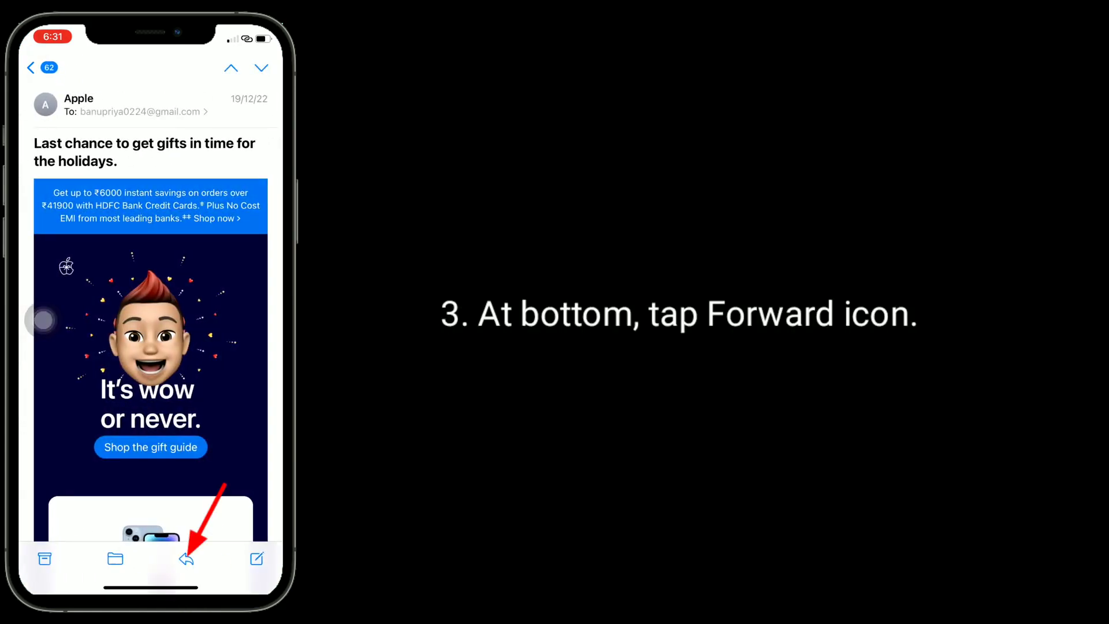
left_click(186, 559)
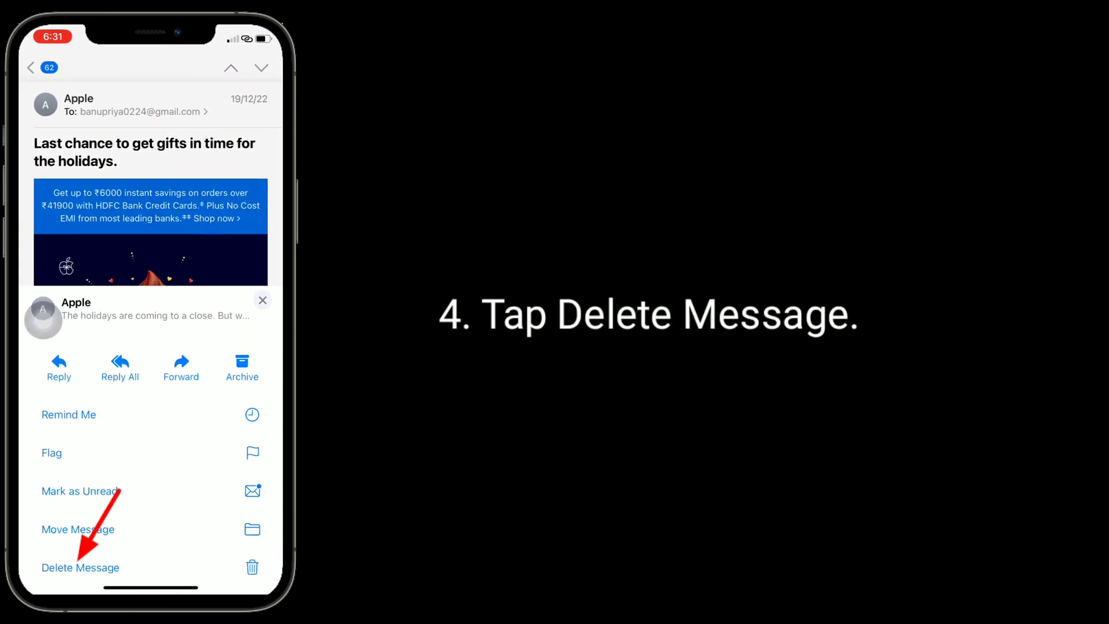
left_click(80, 567)
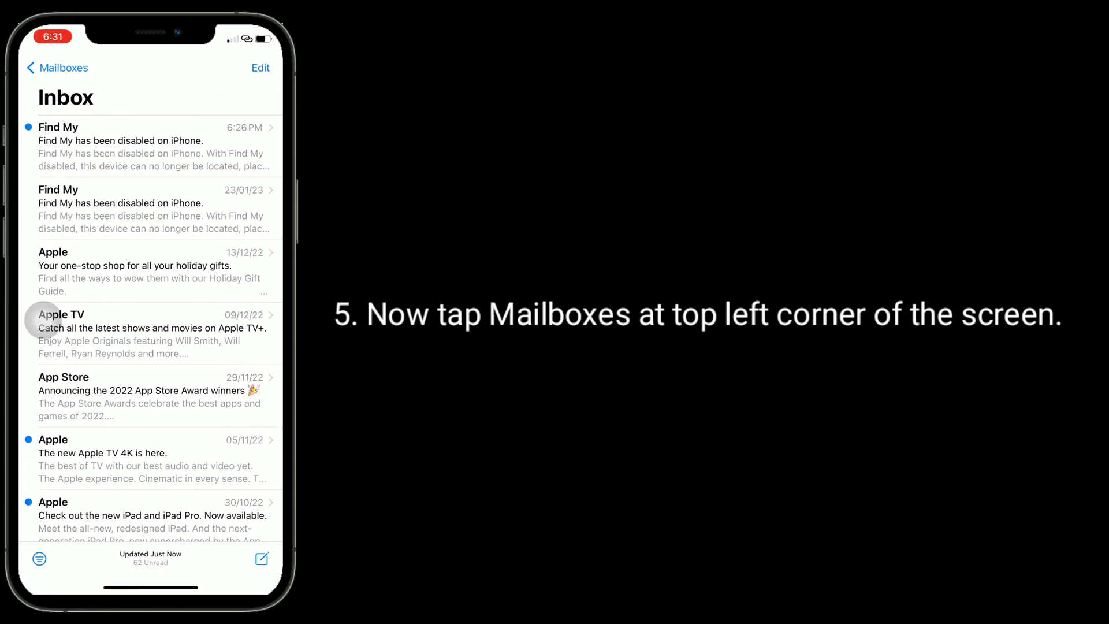
Step: Move the deleted holiday-gifts message from Bin back to the Inbox
left_click(57, 68)
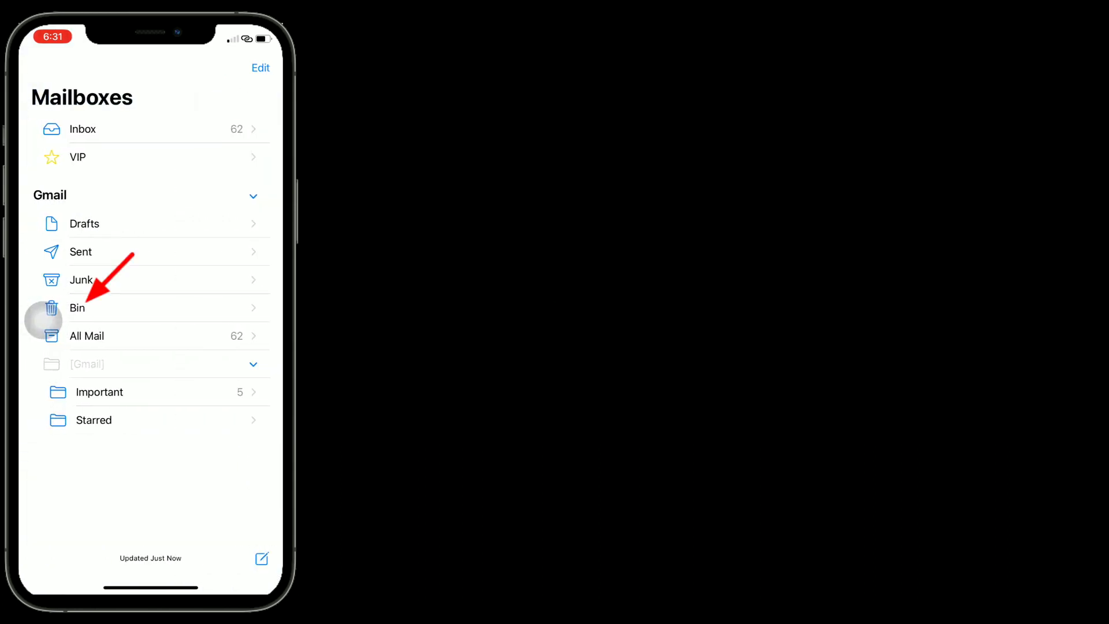
left_click(78, 307)
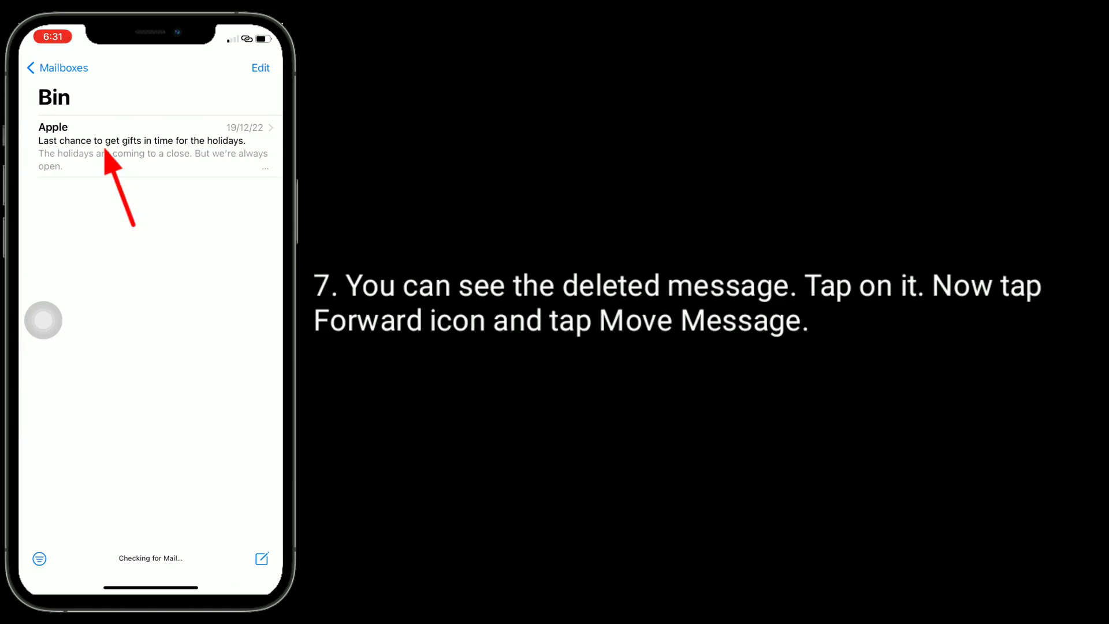
left_click(150, 140)
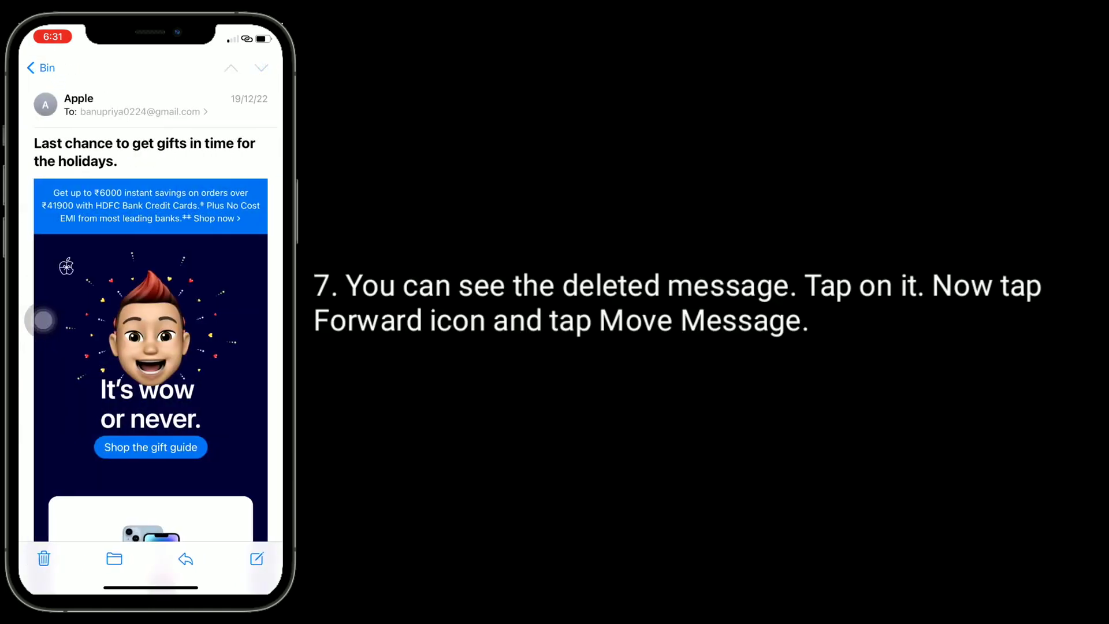
left_click(185, 559)
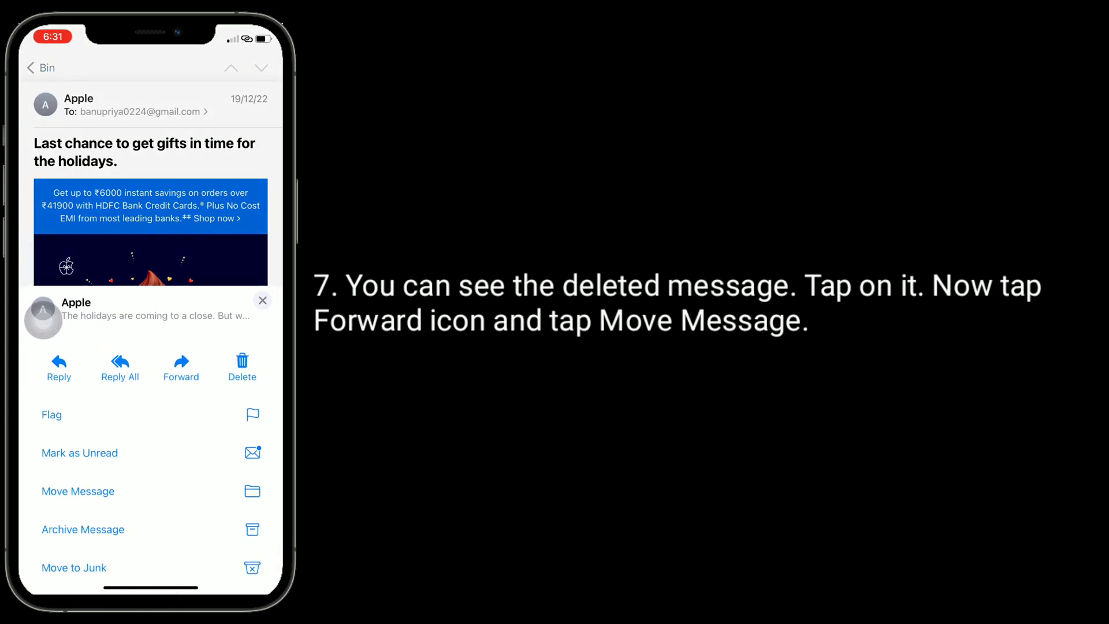
left_click(78, 490)
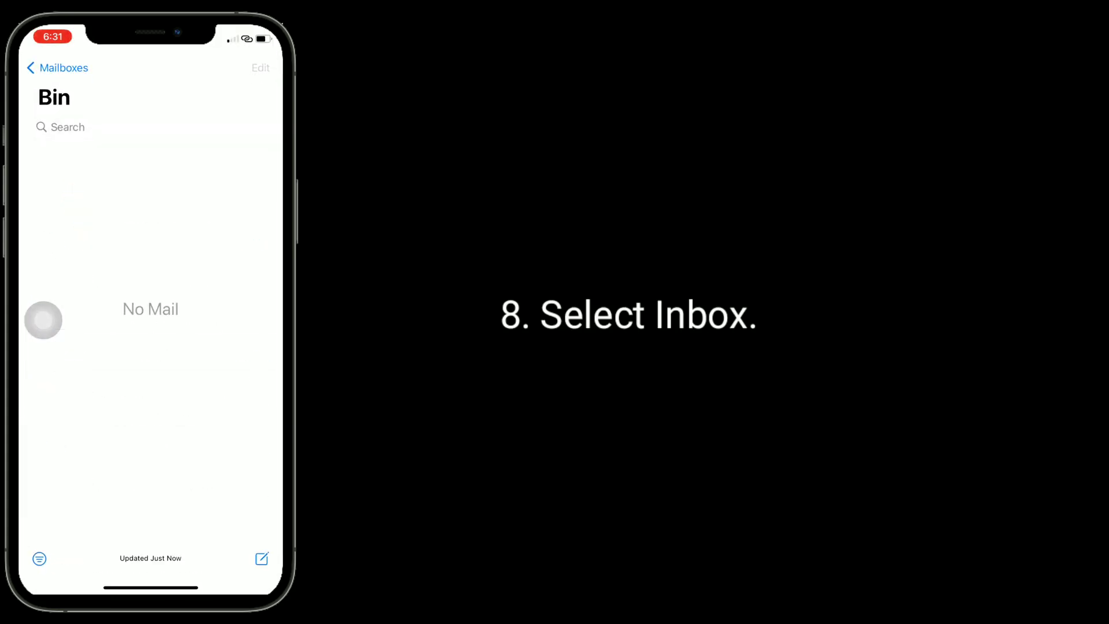
Step: Return to Mailboxes and view the Inbox with the restored message
left_click(57, 68)
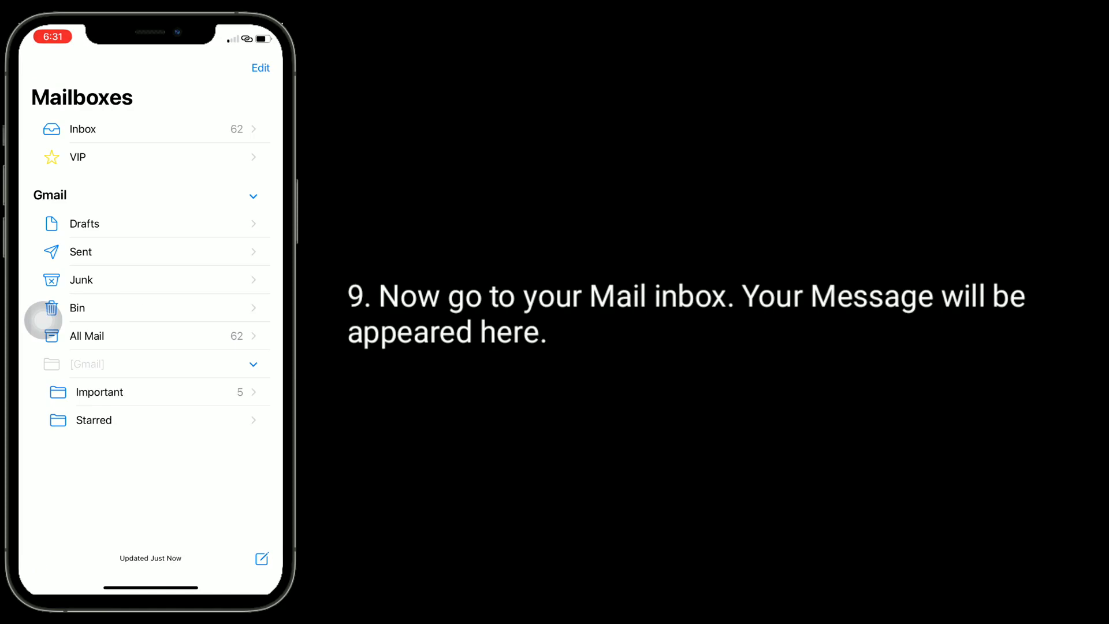
left_click(82, 128)
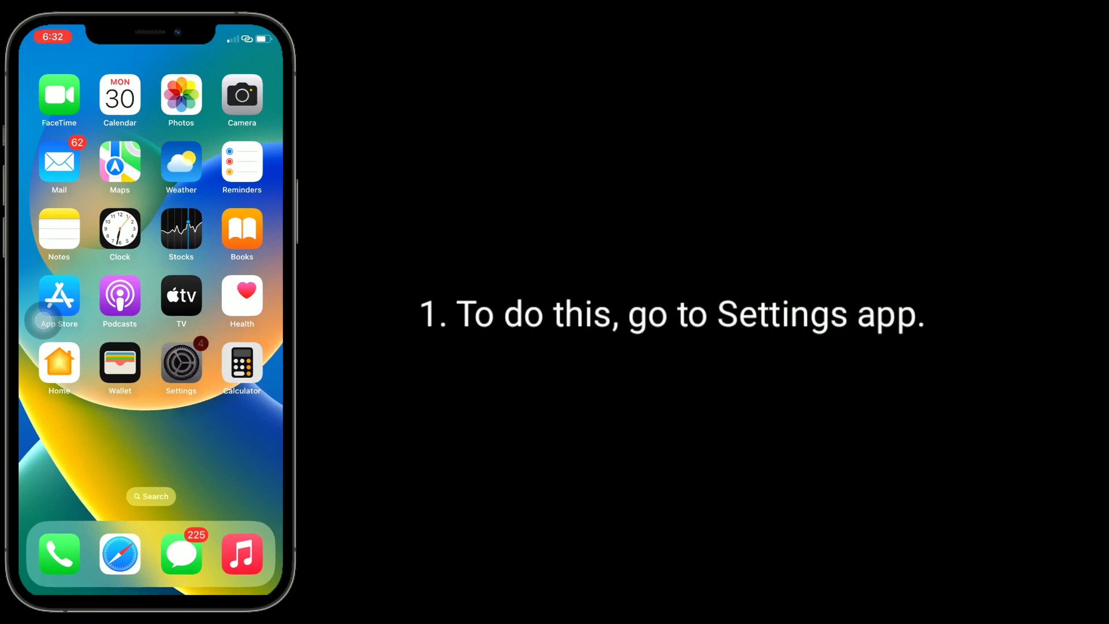
Step: Browse Settings > General down toward VPN & Device Management
left_click(181, 363)
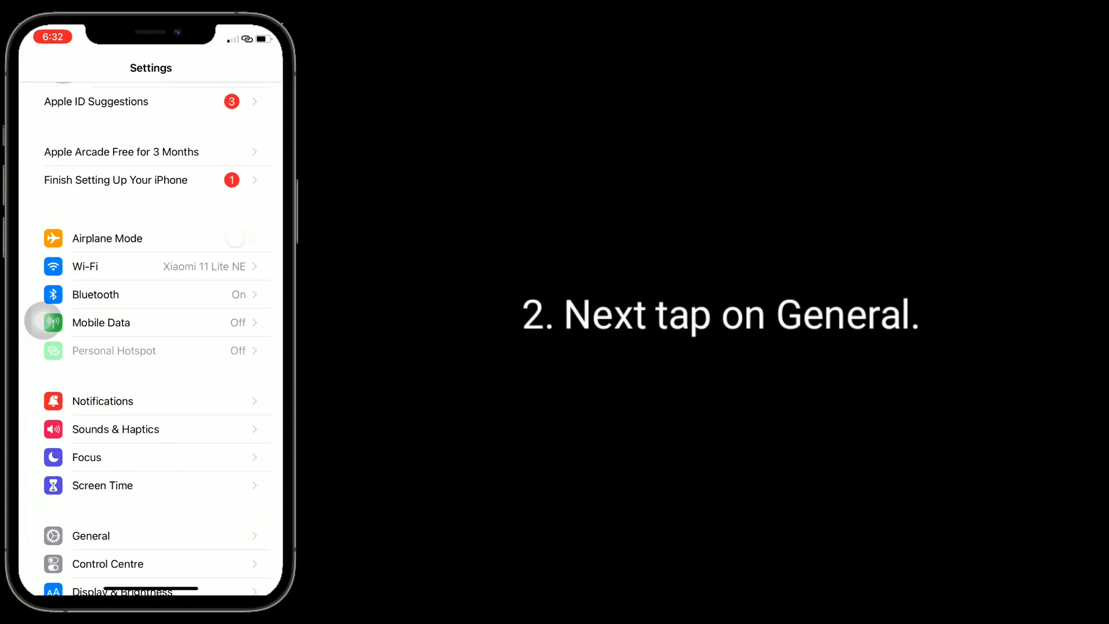
left_click(90, 535)
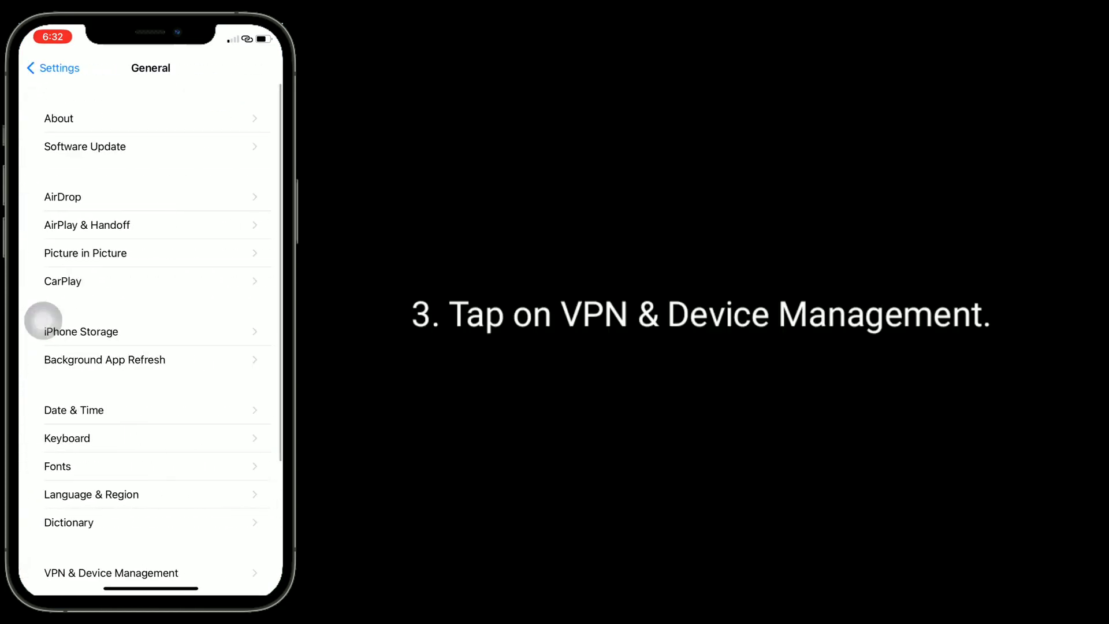
scroll("down", 3)
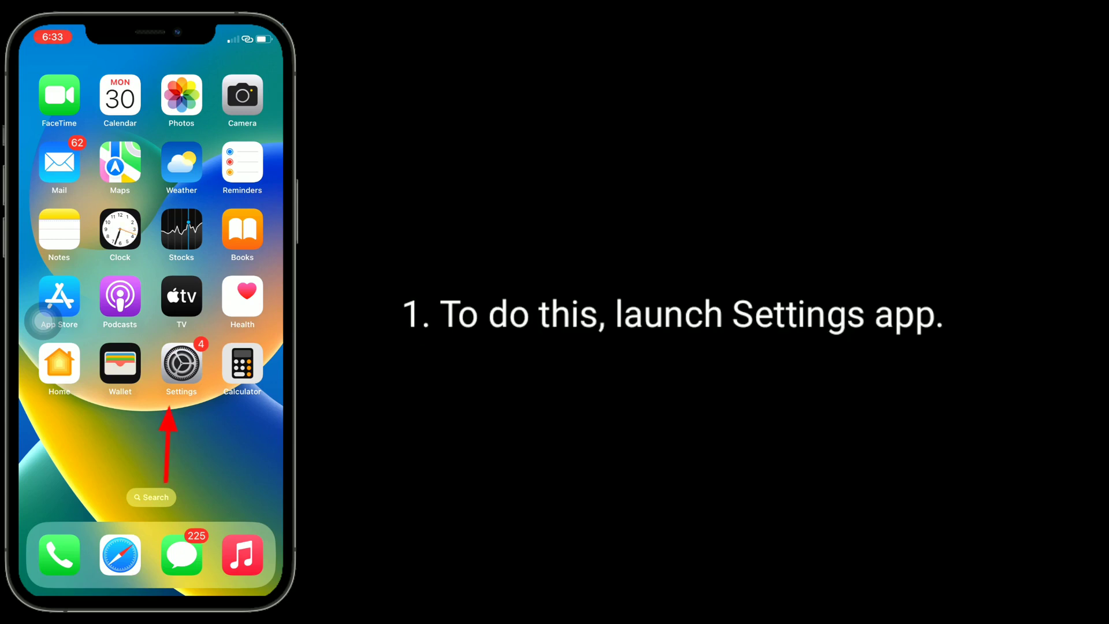
Step: Choose Shut Down at the bottom of Settings > General
left_click(181, 362)
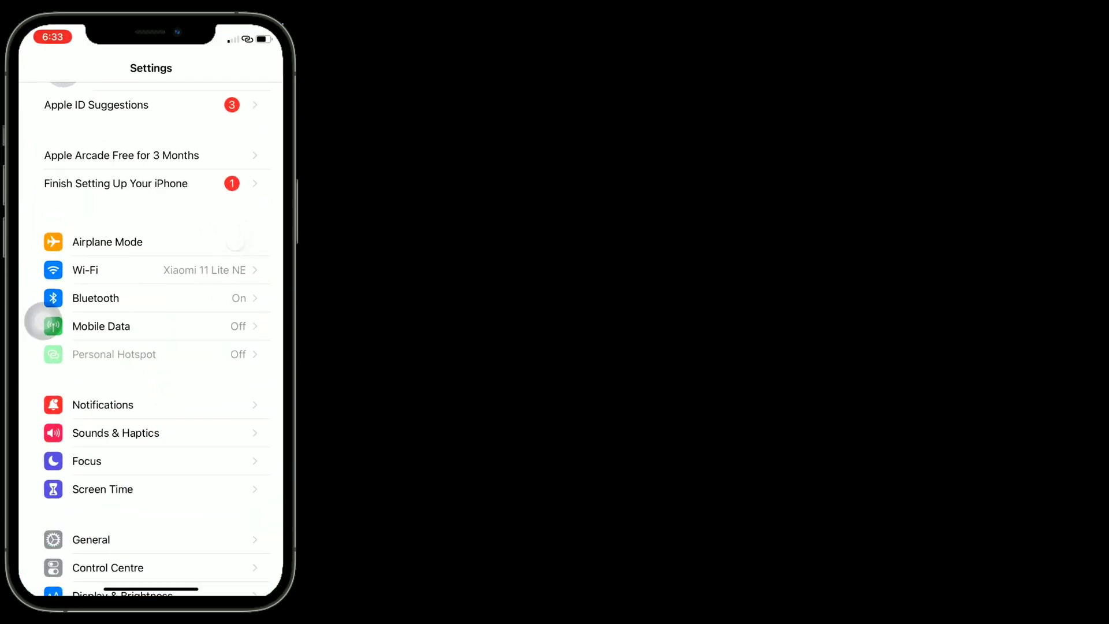
left_click(90, 540)
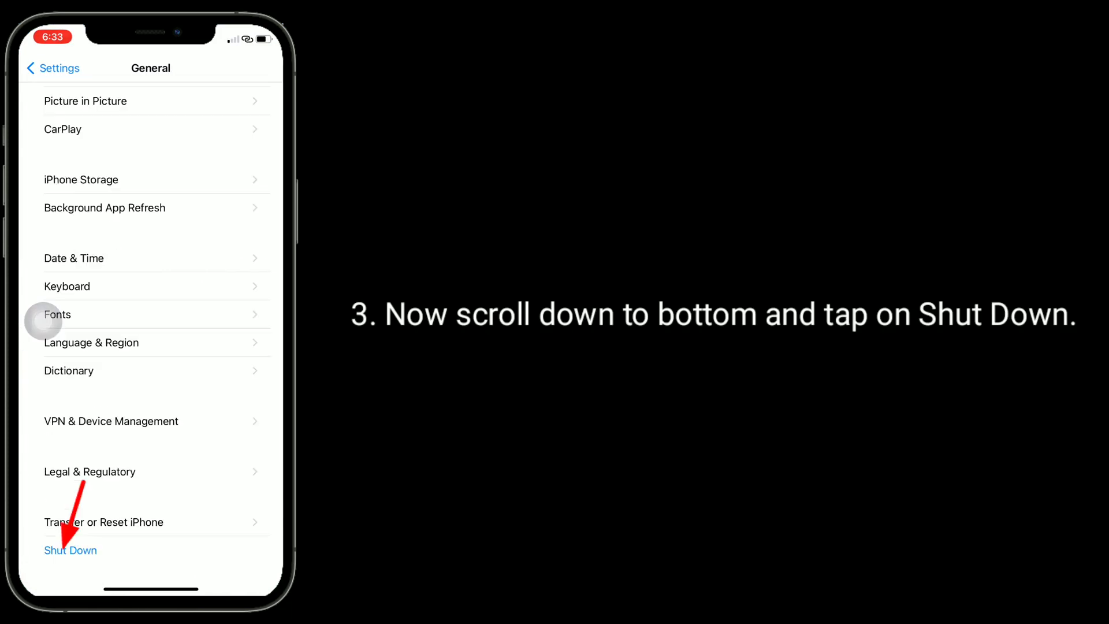
left_click(71, 550)
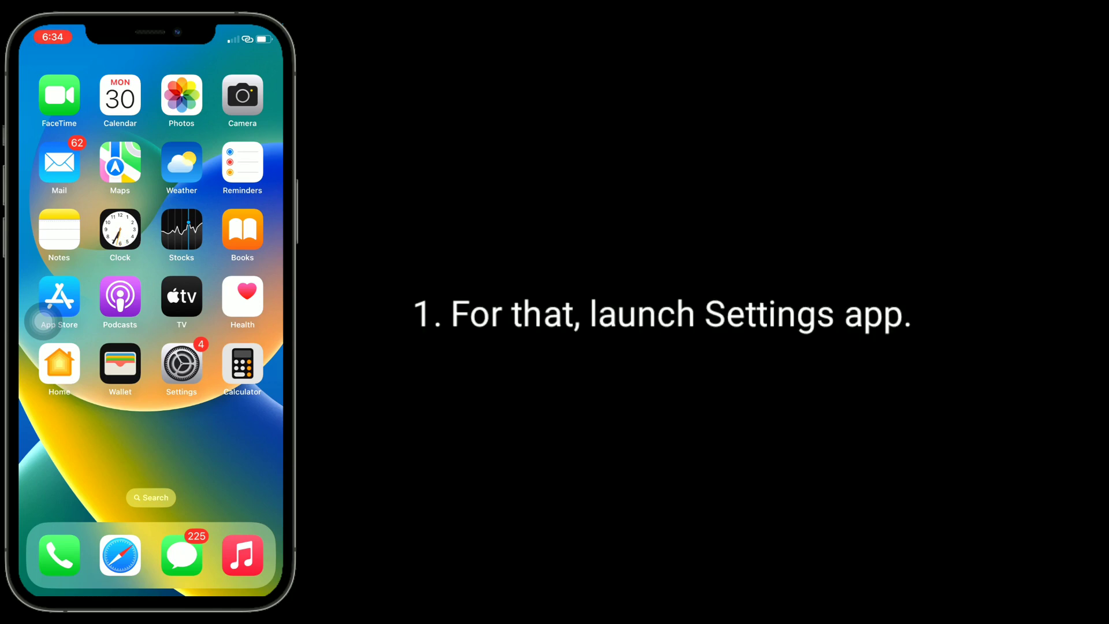
Step: Reach Transfer or Reset iPhone at the bottom of Settings > General
left_click(182, 362)
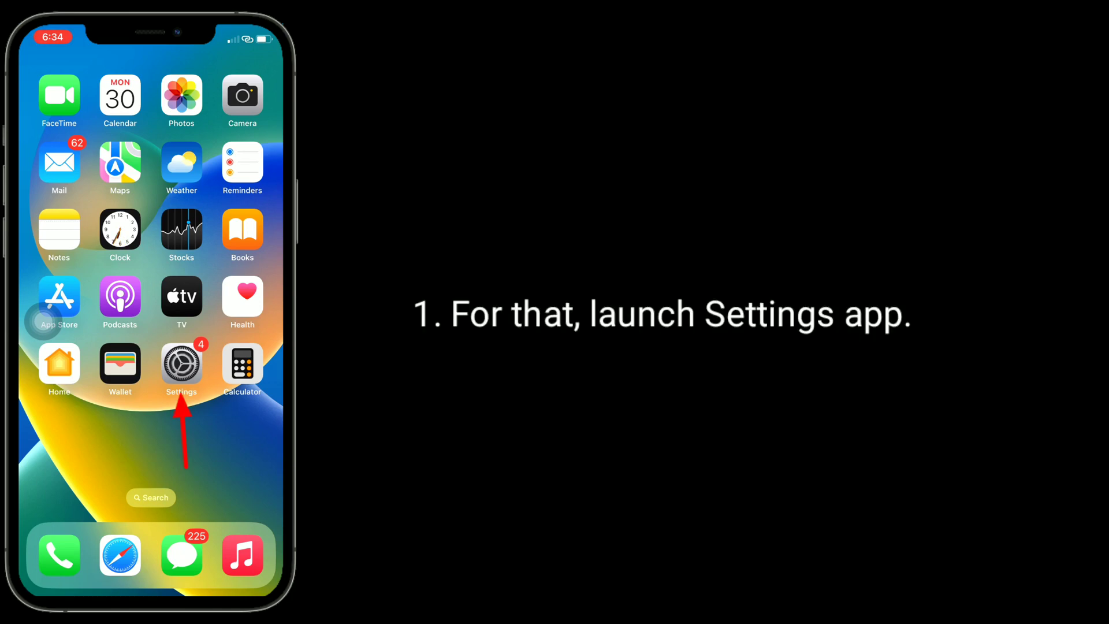
left_click(181, 363)
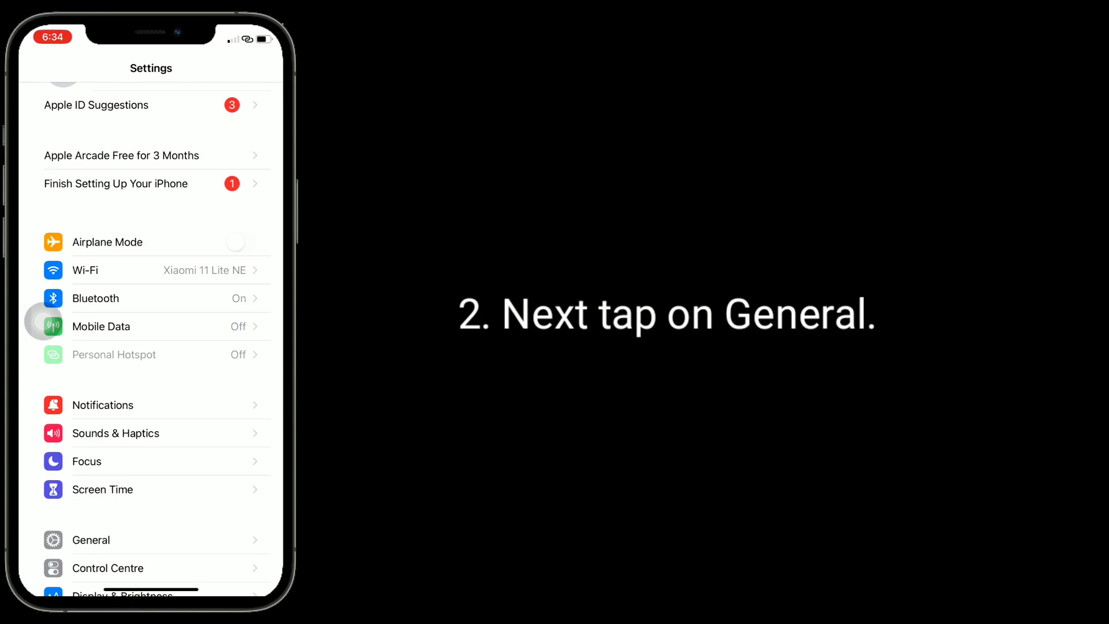
left_click(91, 539)
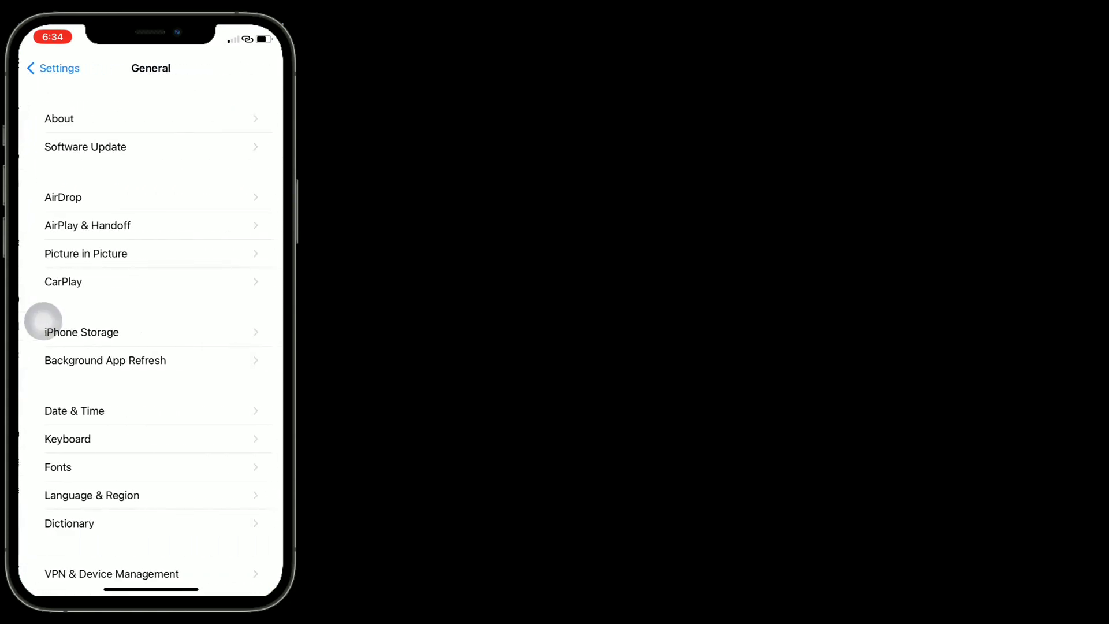
scroll("down", 3)
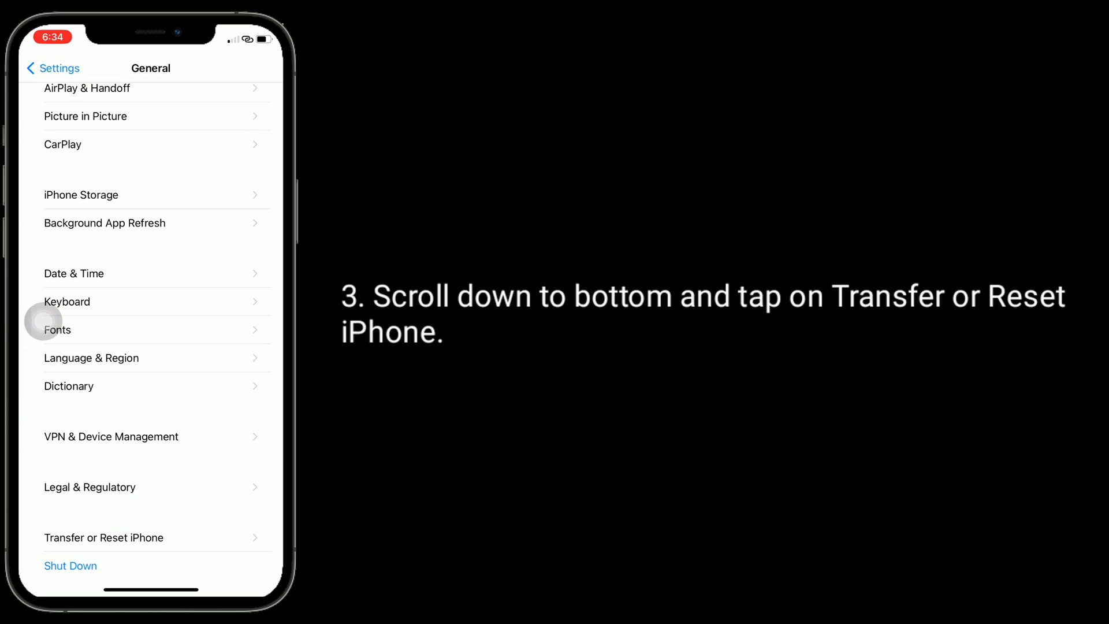
left_click(103, 537)
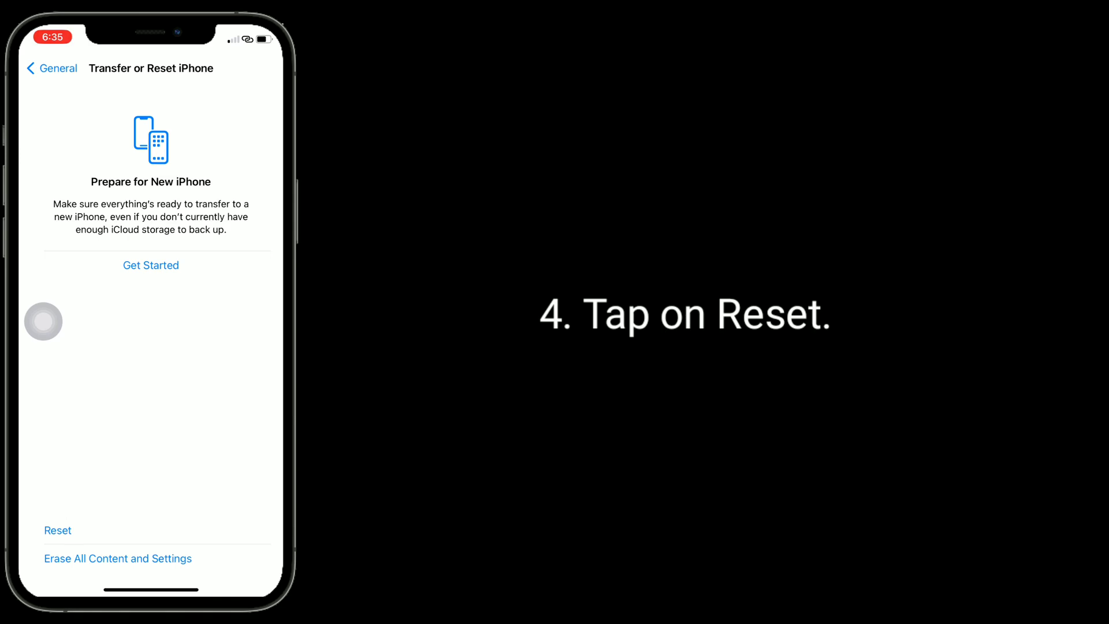
Step: Choose Reset Network Settings, enter the passcode and confirm the reset
left_click(58, 530)
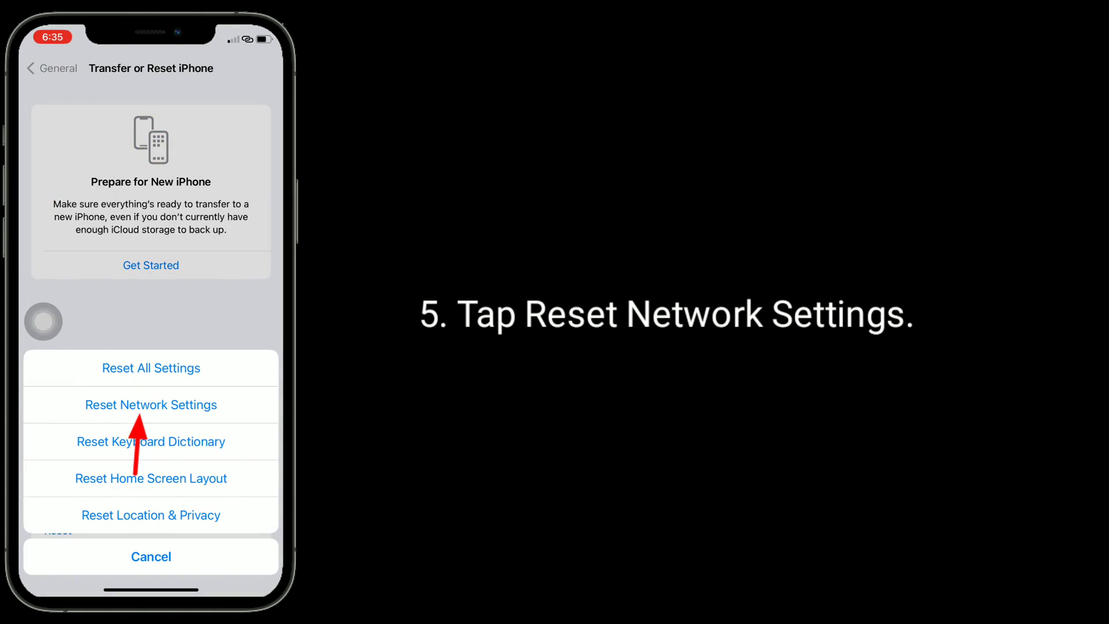
left_click(150, 405)
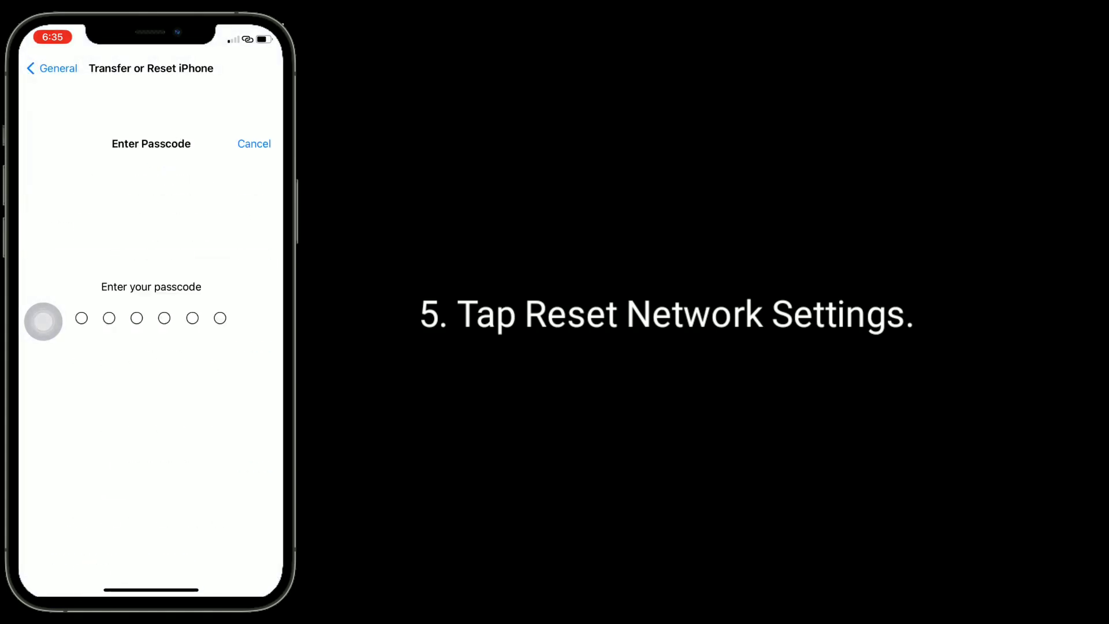
type("1")
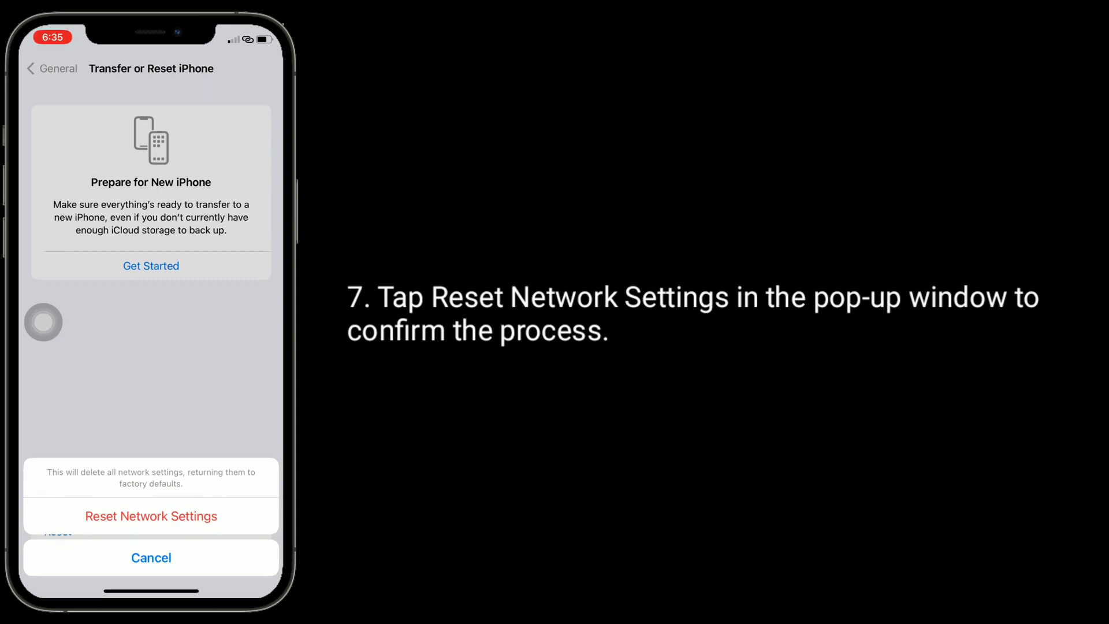
left_click(150, 515)
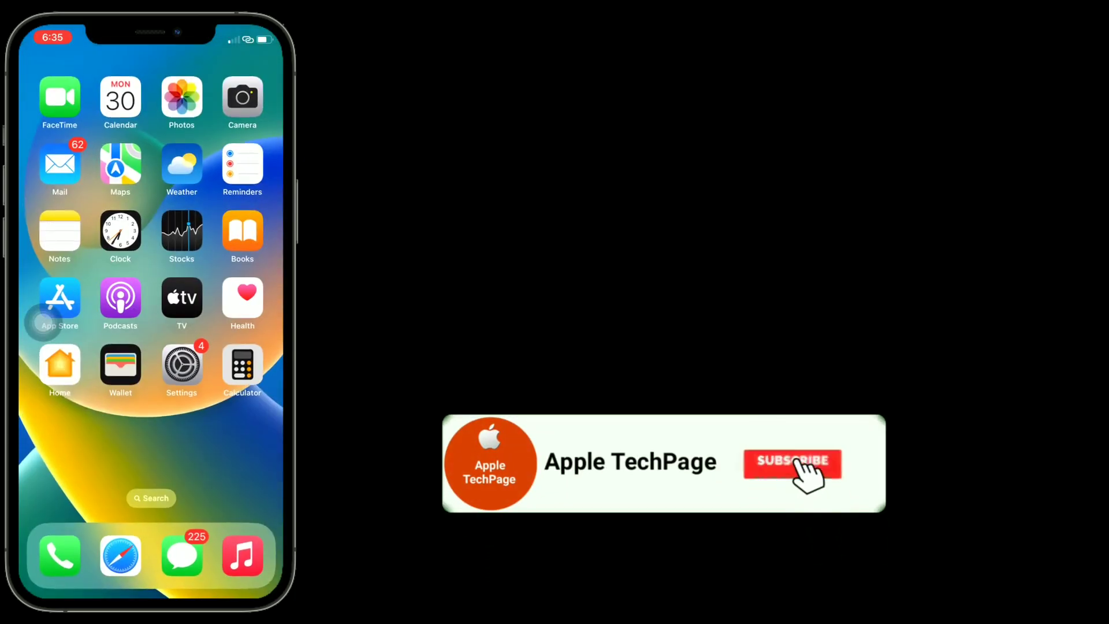
left_click(792, 463)
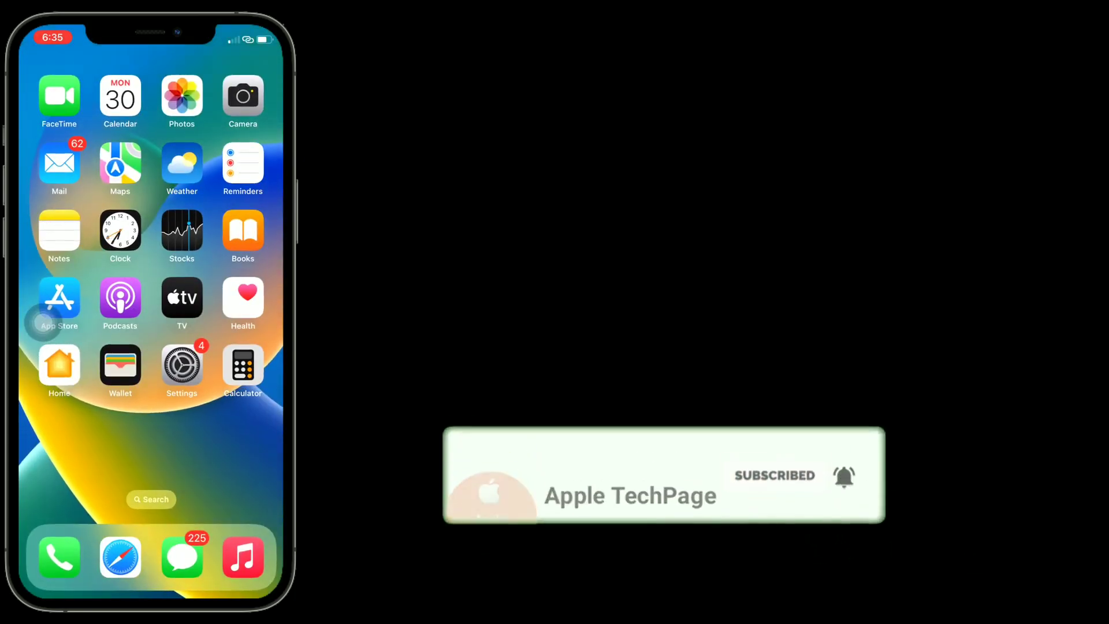